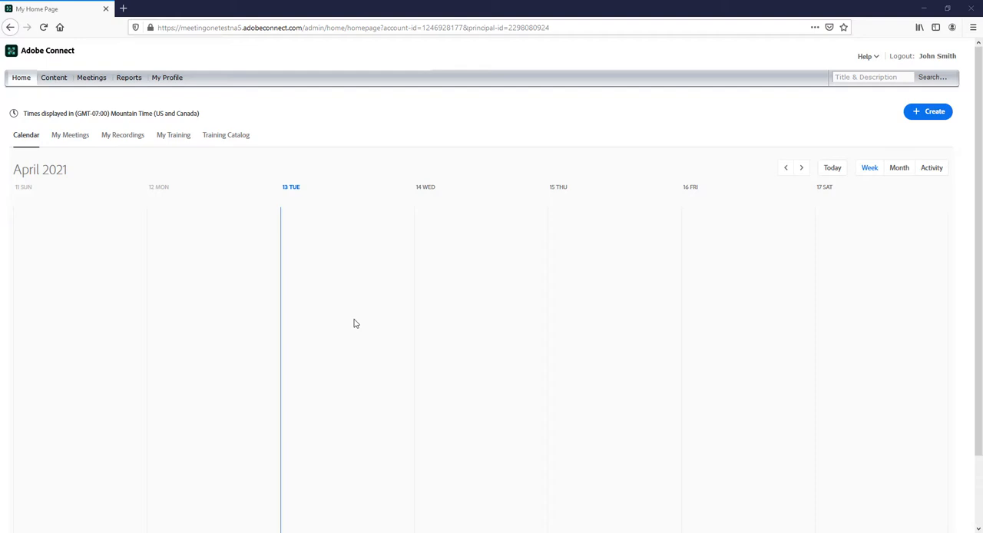
pyautogui.moveTo(355, 304)
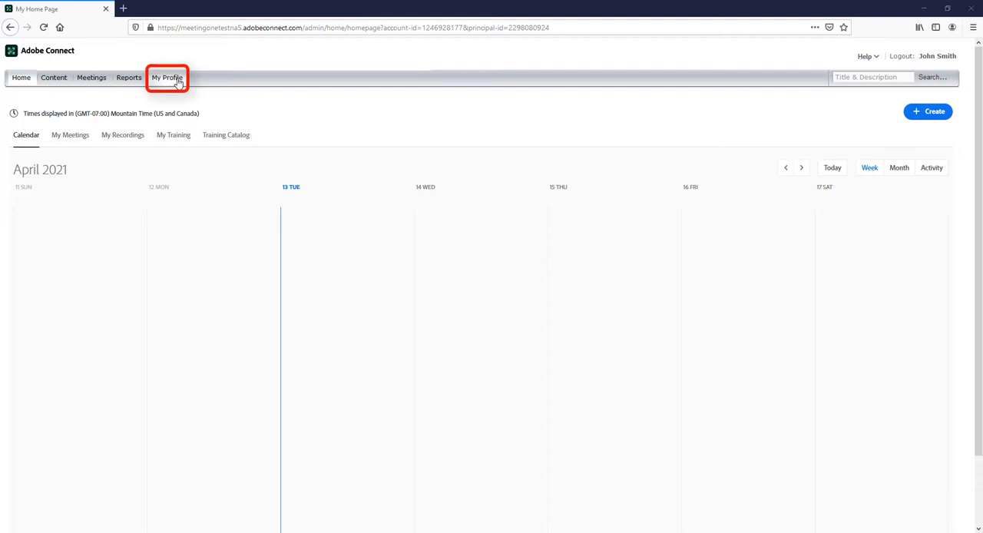
# Go to the My Profile page showing the account's user information.
pyautogui.click(167, 76)
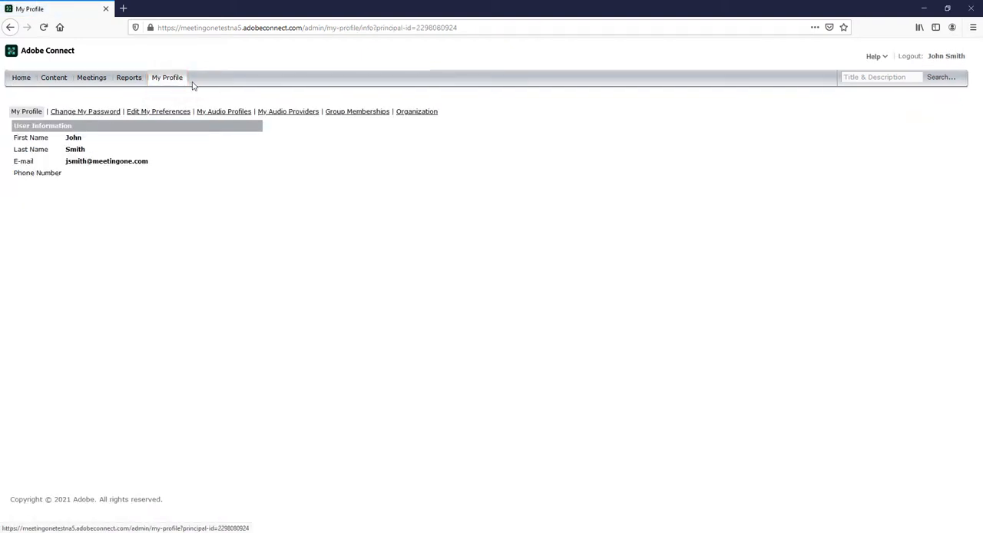
# From My Audio Profiles, start a new blank audio profile.
pyautogui.click(224, 111)
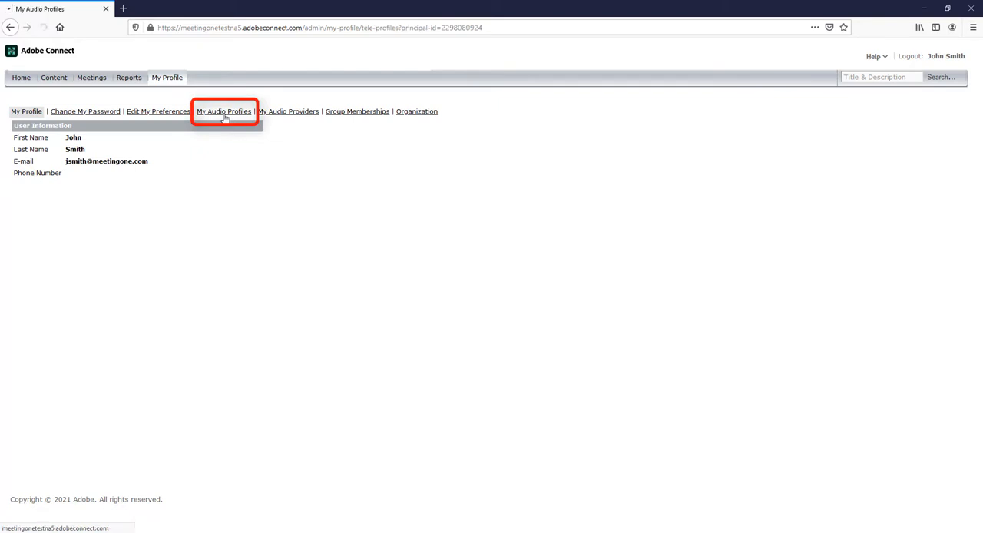
pyautogui.click(224, 111)
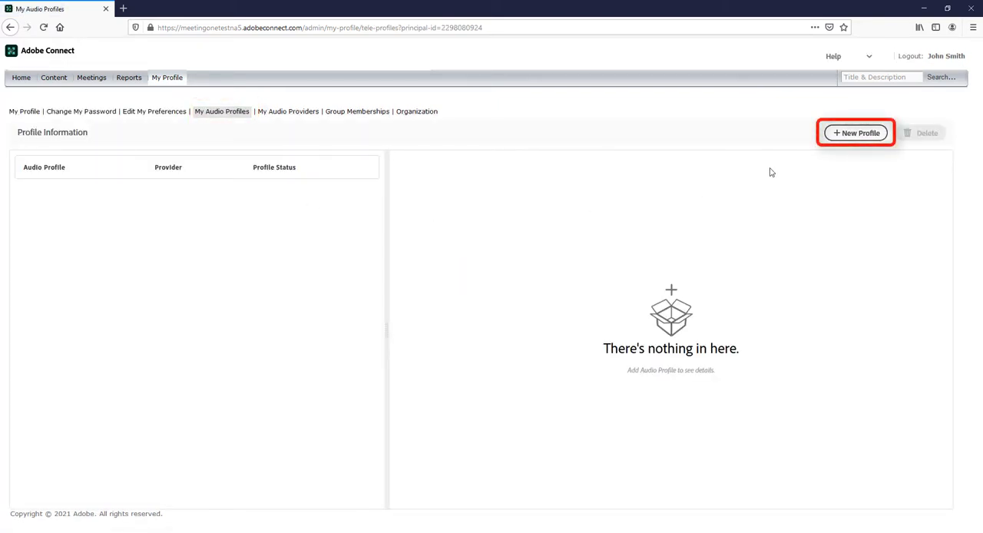
pyautogui.click(855, 132)
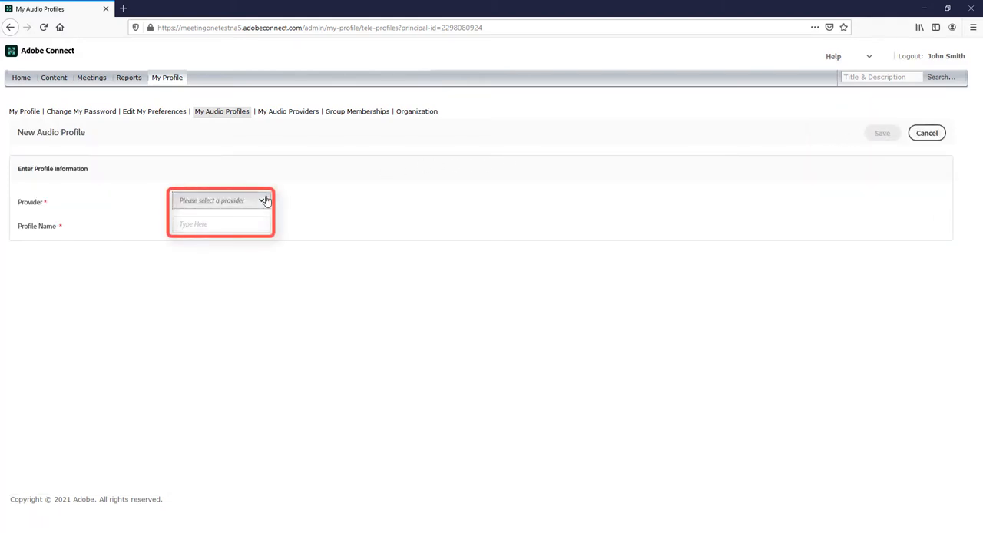
# Set the provider to MeetingOne NA and name the profile 'John Smith Audio'.
pyautogui.click(221, 200)
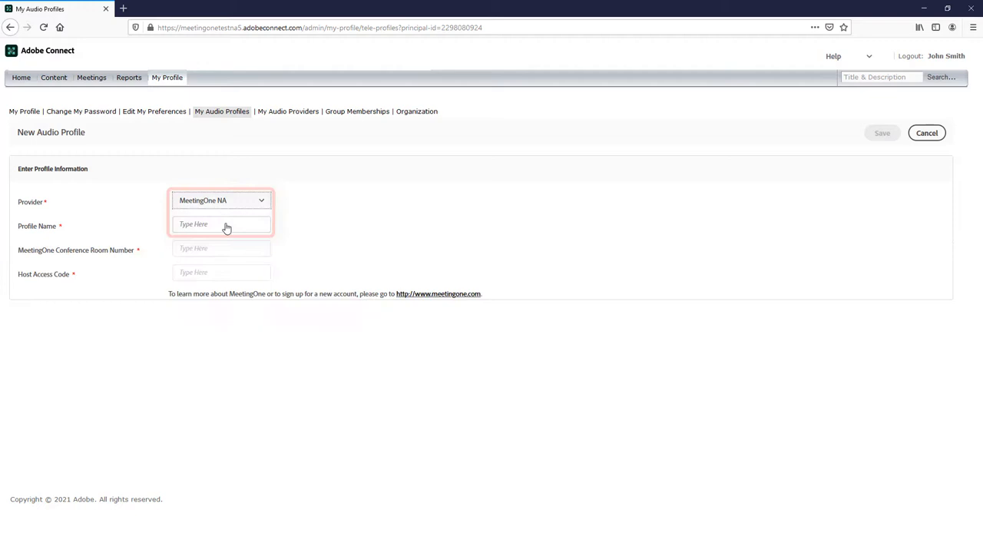
pyautogui.click(222, 224)
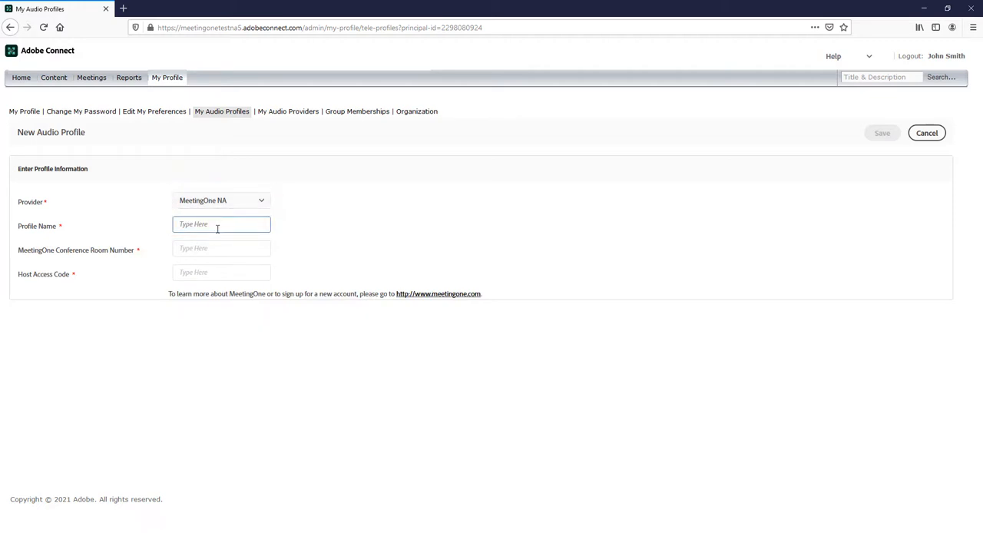
pyautogui.write('i')
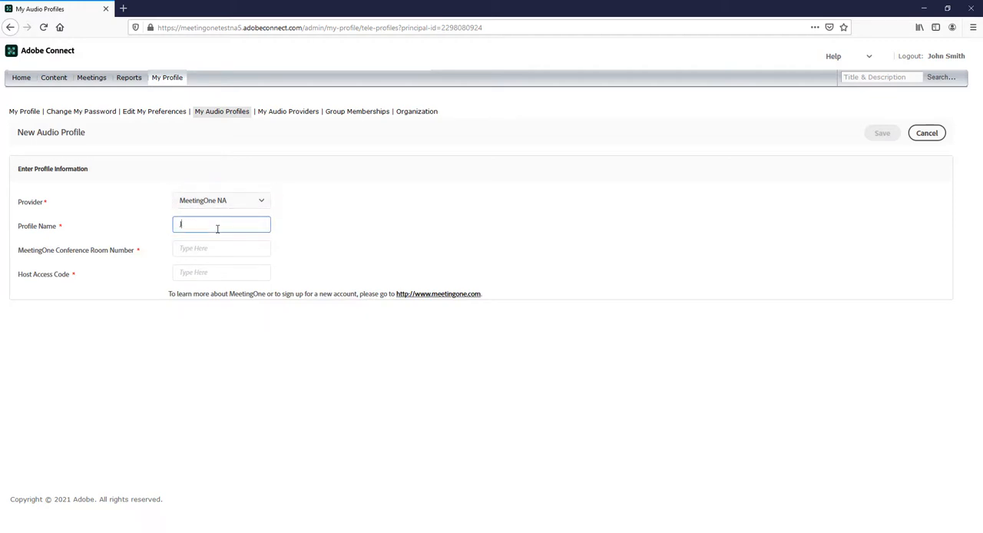
pyautogui.write('John Smith')
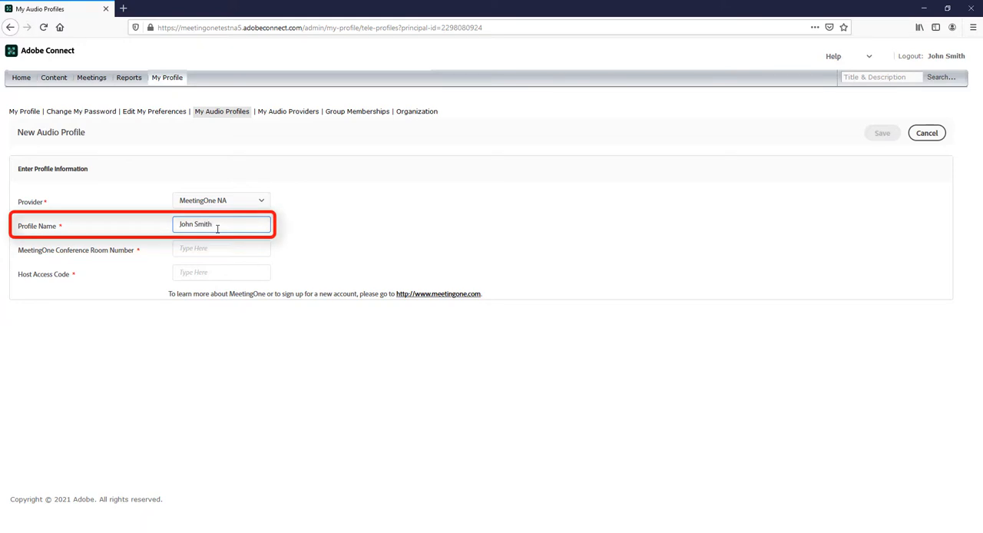
pyautogui.write('Audio')
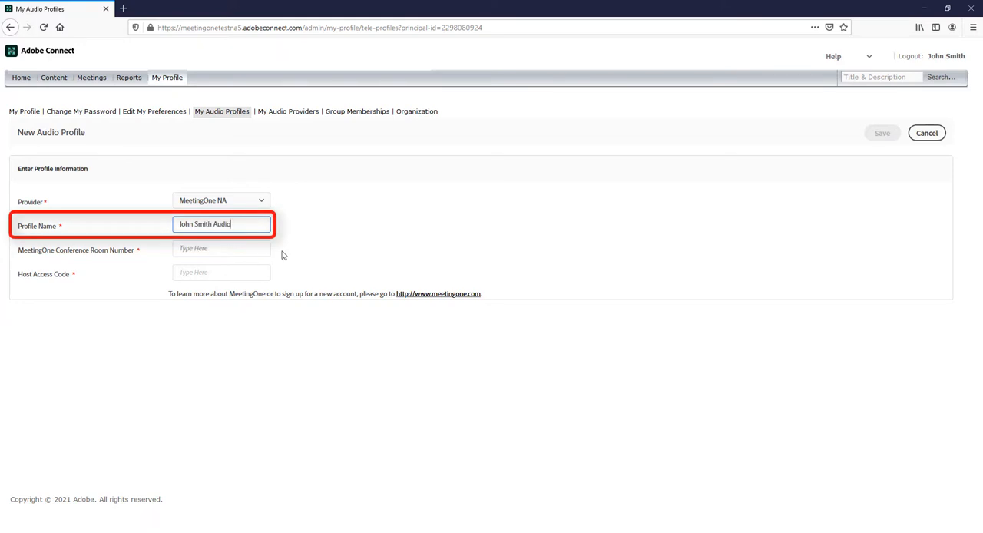
pyautogui.moveTo(321, 253)
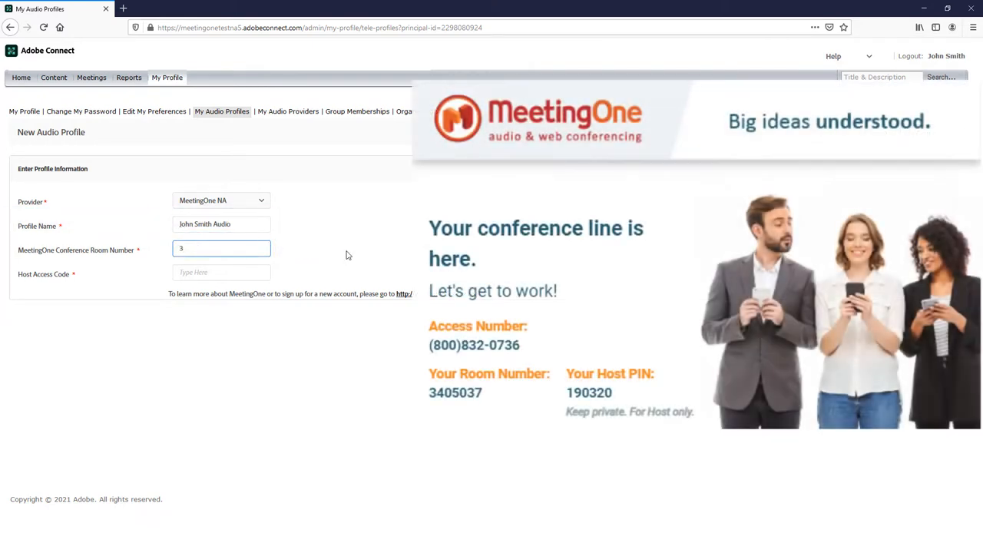
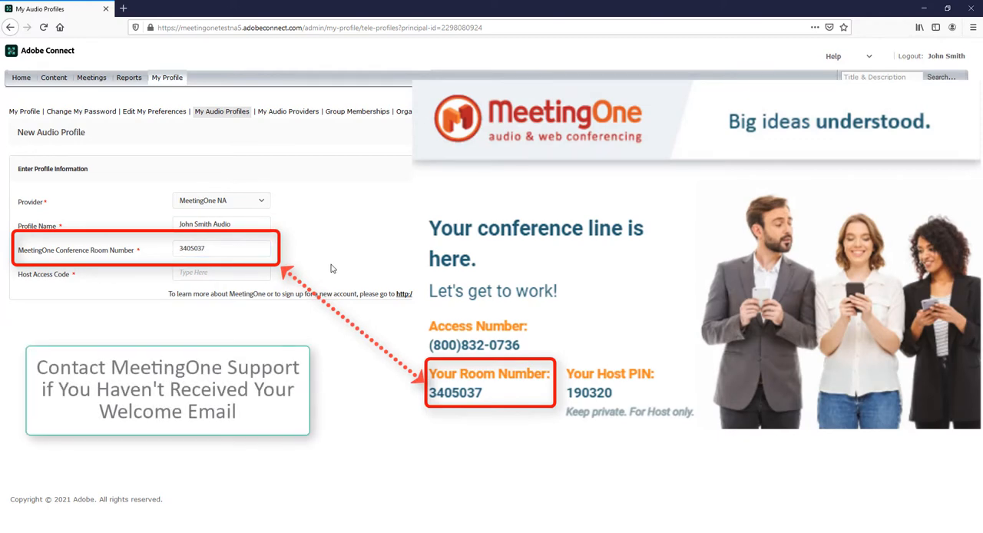
pyautogui.click(222, 272)
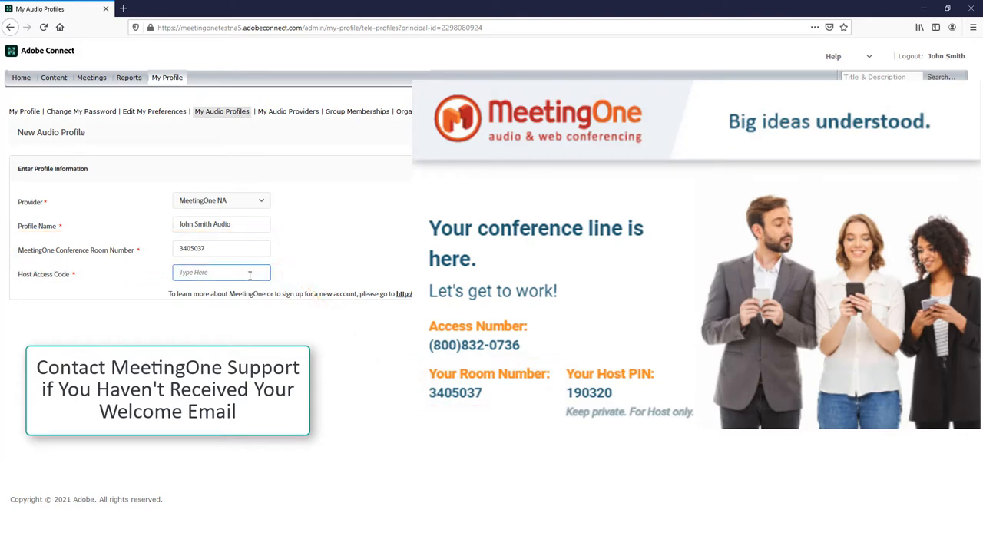
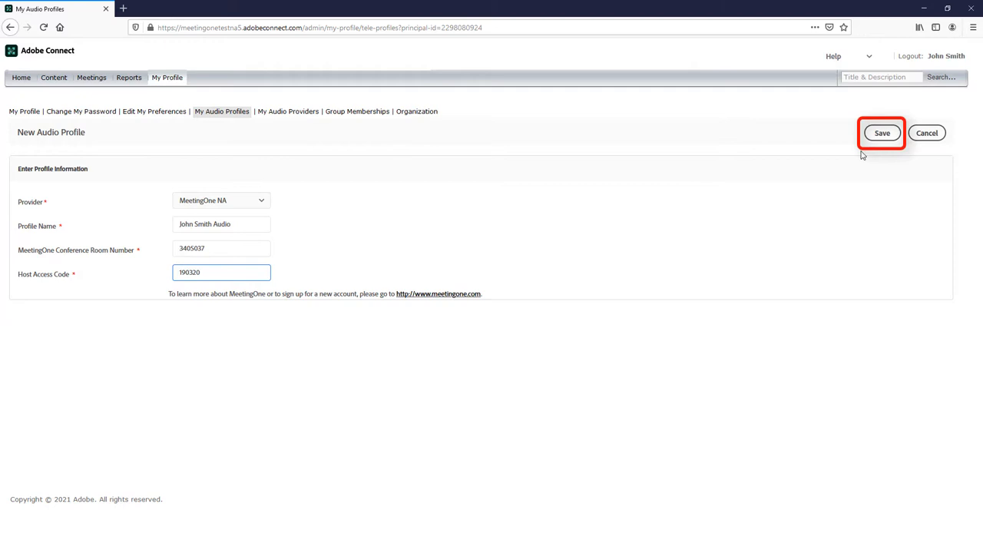
pyautogui.click(882, 132)
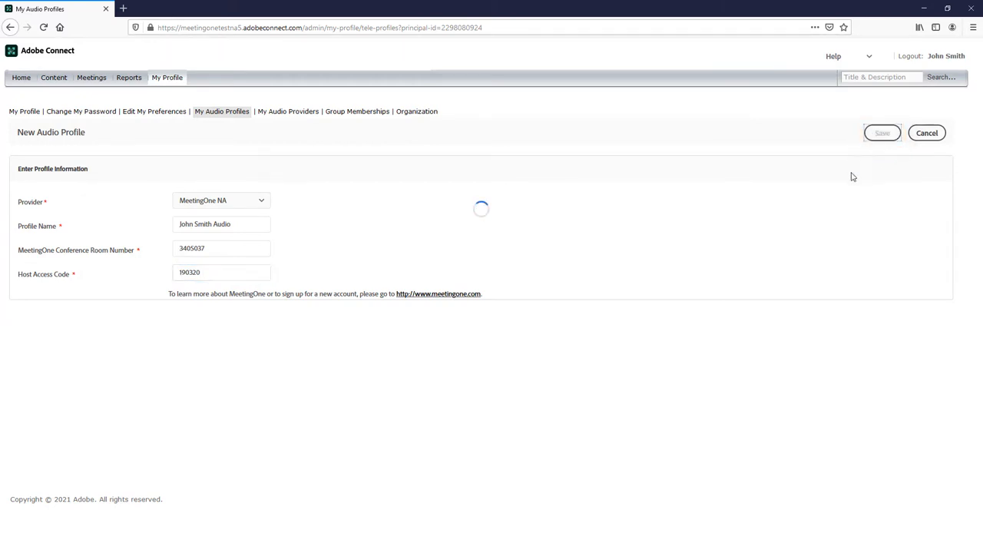
pyautogui.click(881, 132)
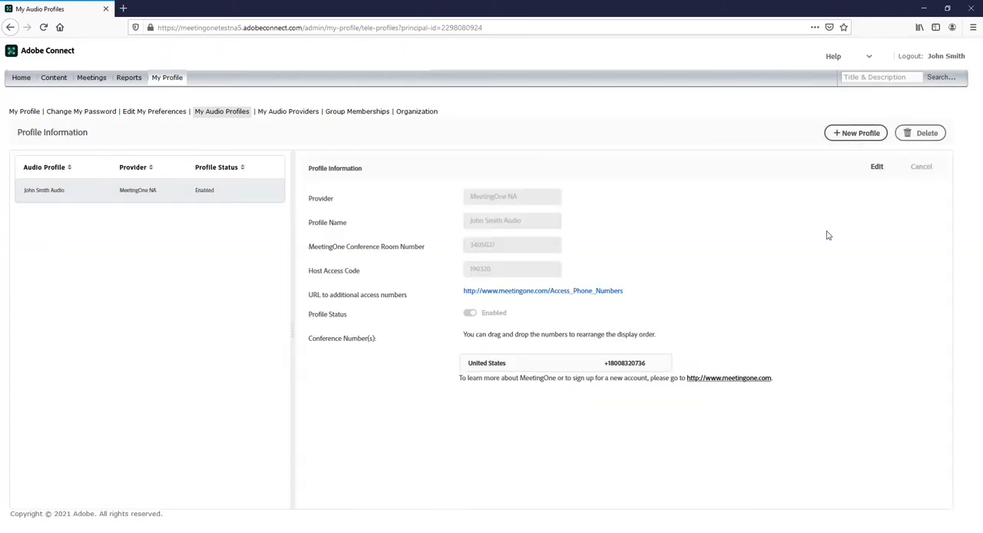